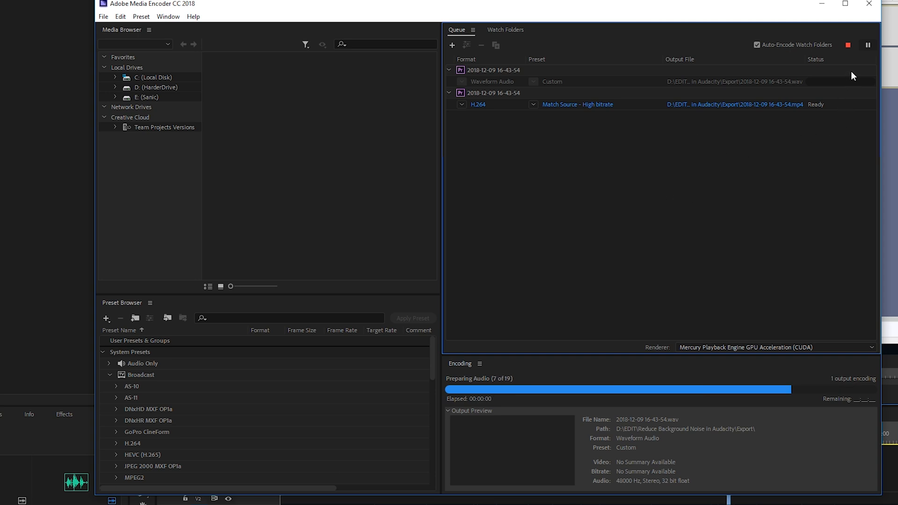
Pause the running encode of the queued WAV audio export.
left_click(849, 45)
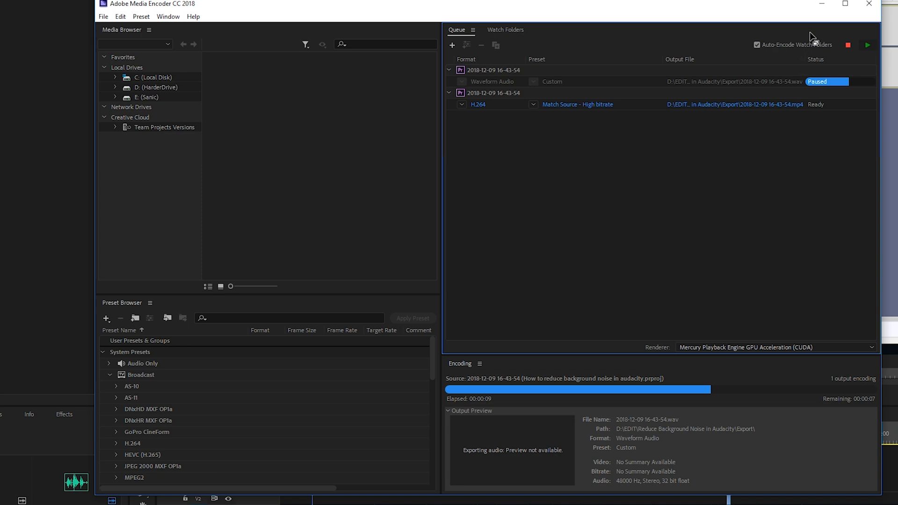
mouse_move(538, 48)
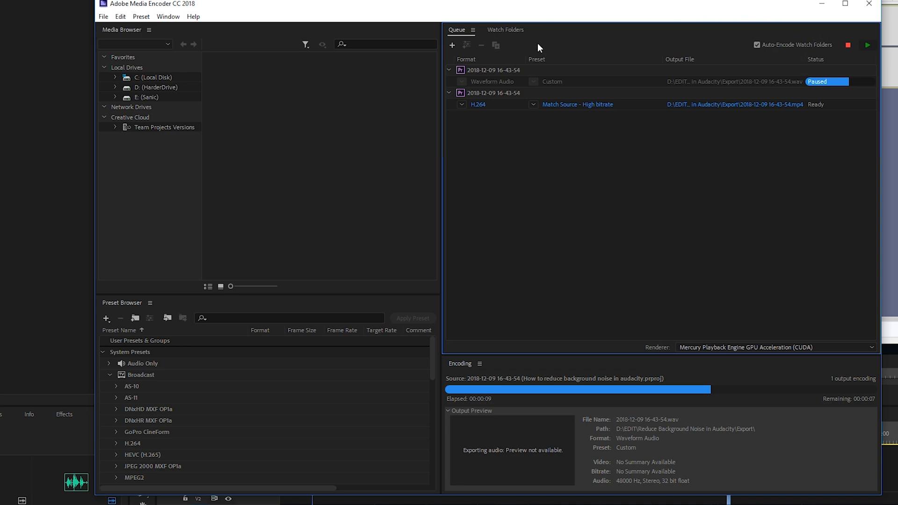
mouse_move(863, 81)
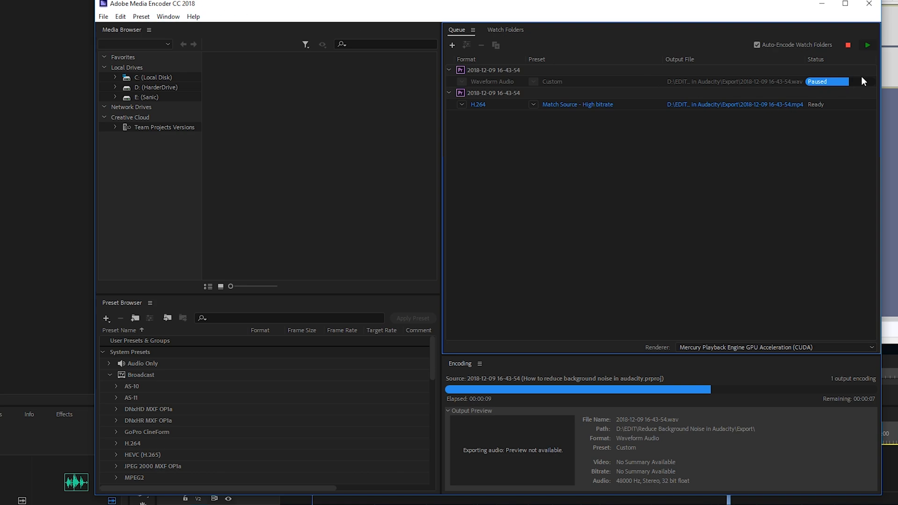
mouse_move(760, 215)
type("ad")
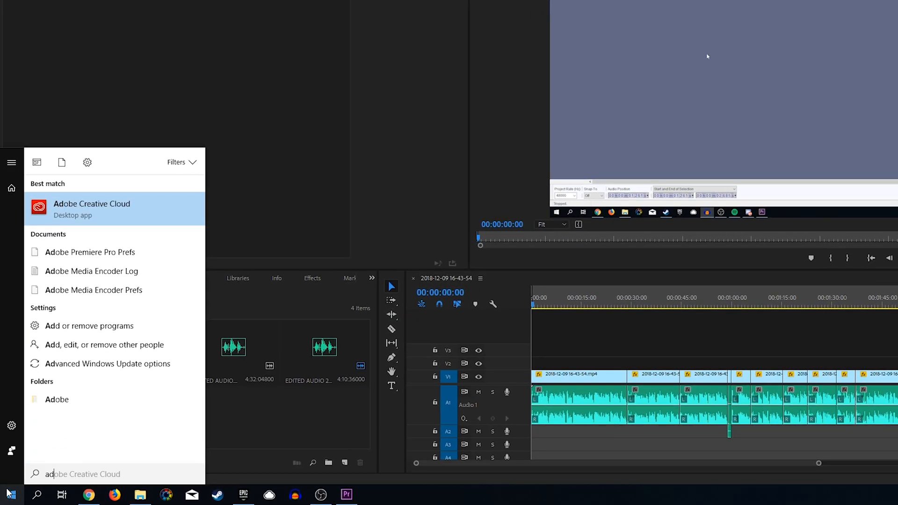
Search the Start menu for 'adobe media' and launch Adobe Media Encoder CC 2018.
type("Premiere Pro CC 2018")
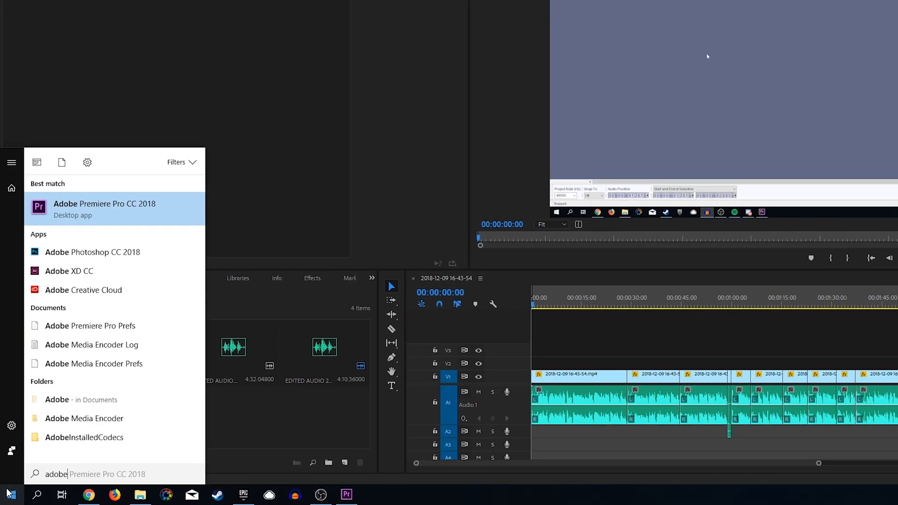
type("media")
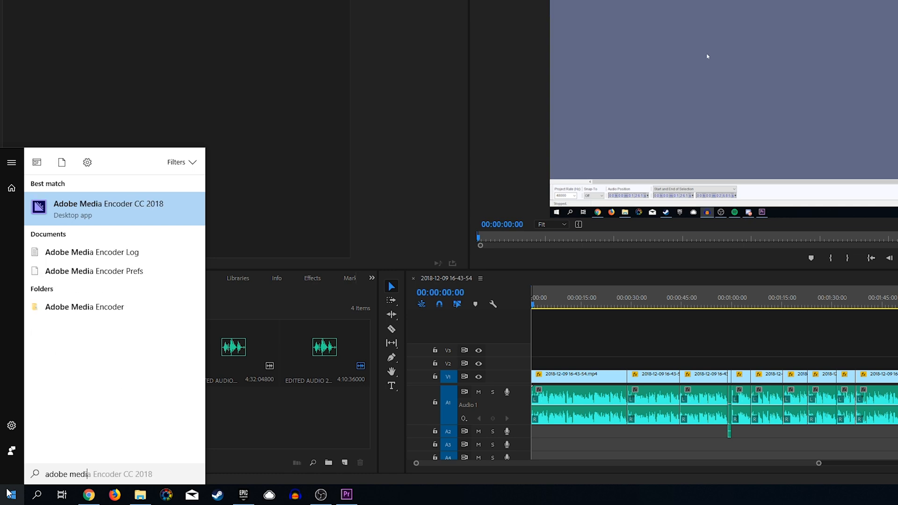
left_click(108, 208)
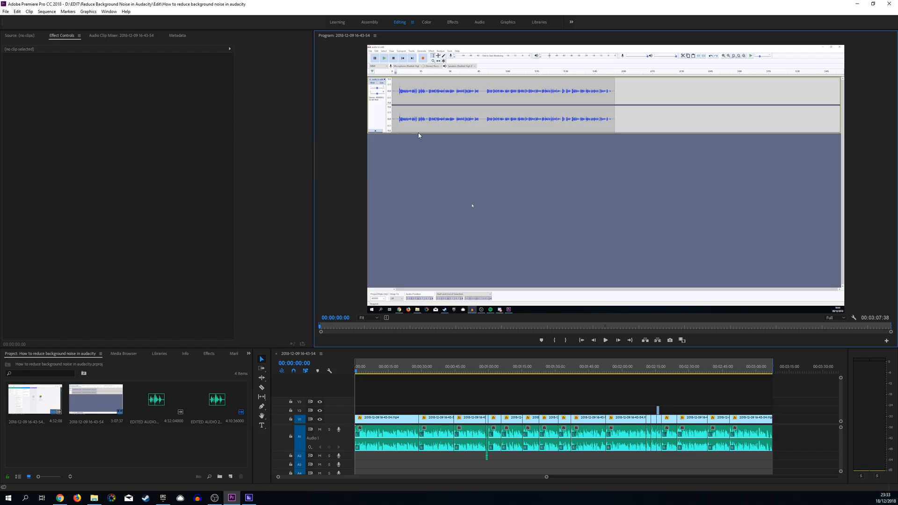
mouse_move(5, 21)
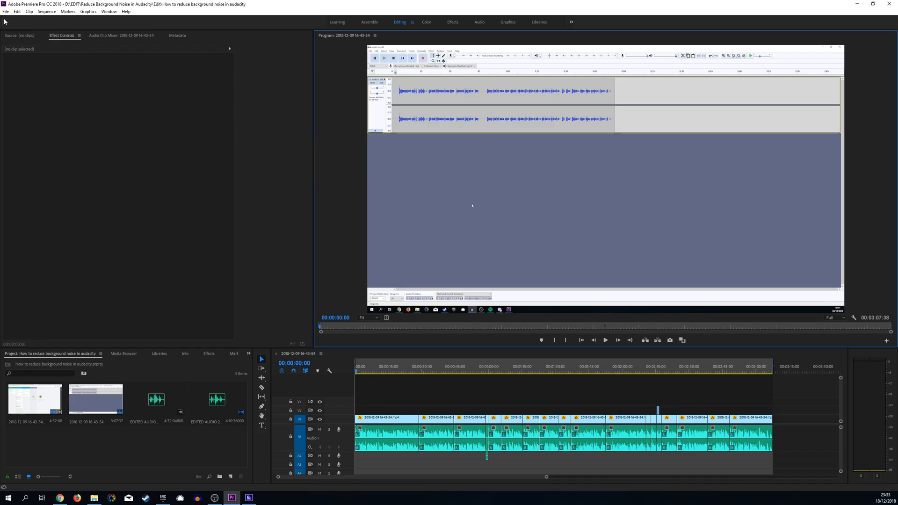
Queue the sequence's Waveform Audio export with the Custom preset via File > Export > Media.
left_click(5, 11)
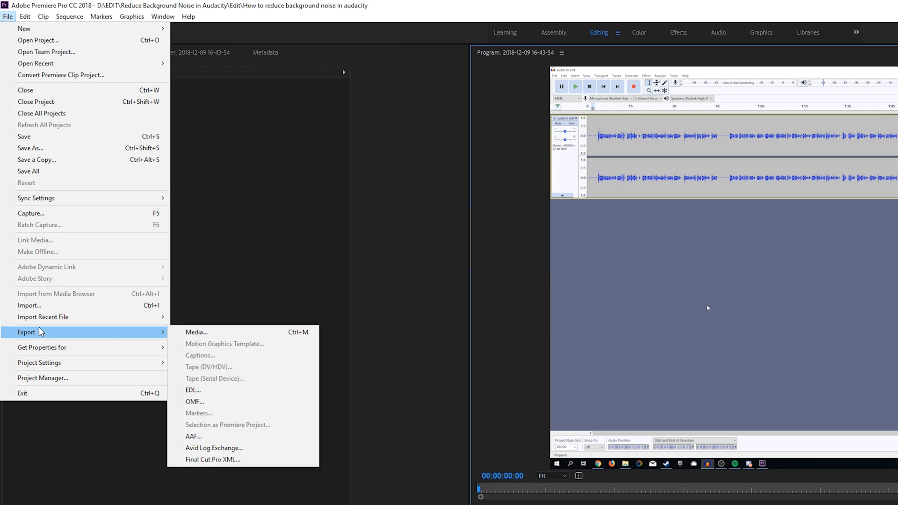
mouse_move(228, 332)
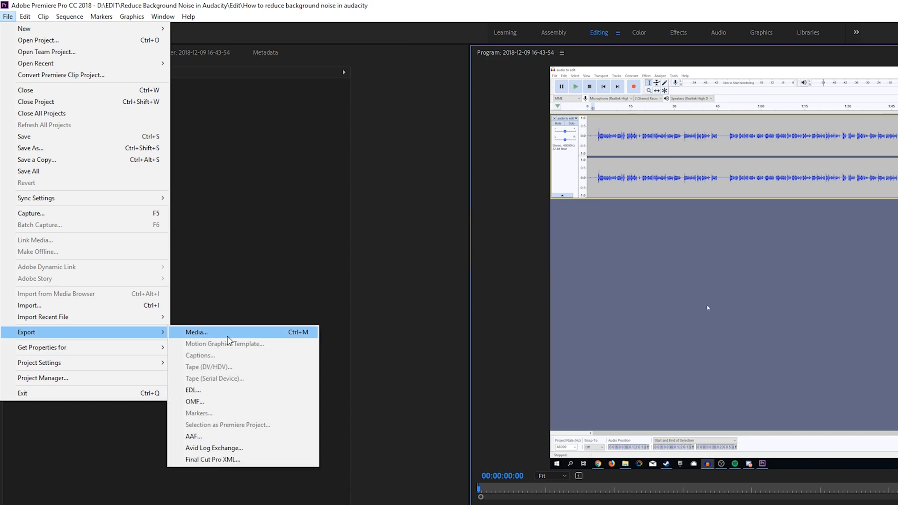
left_click(196, 332)
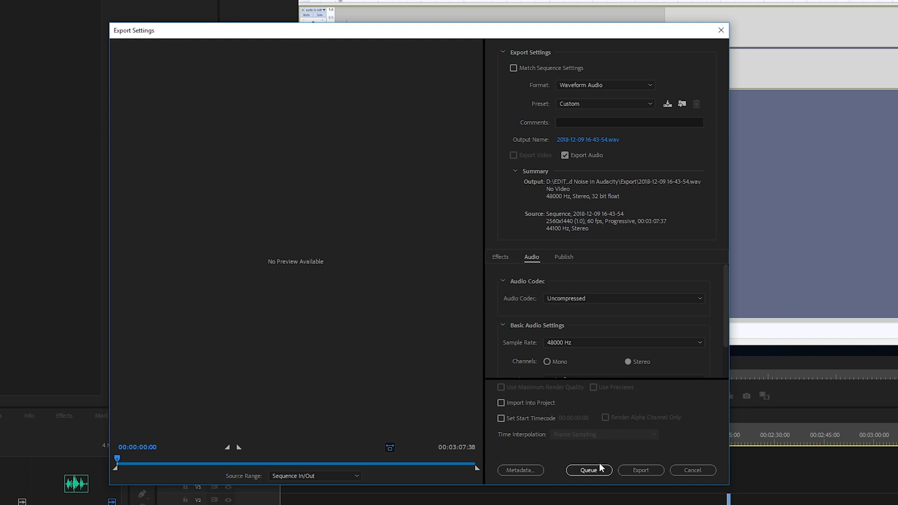
mouse_move(636, 481)
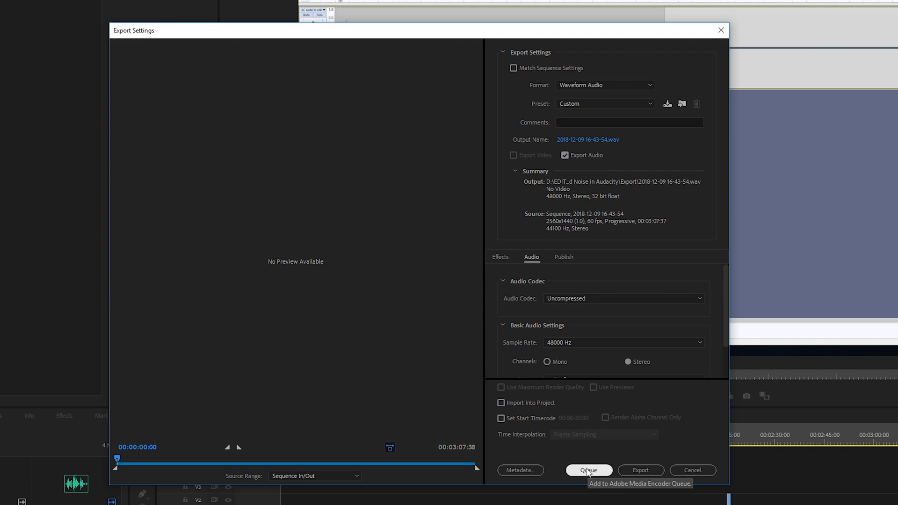
mouse_move(588, 470)
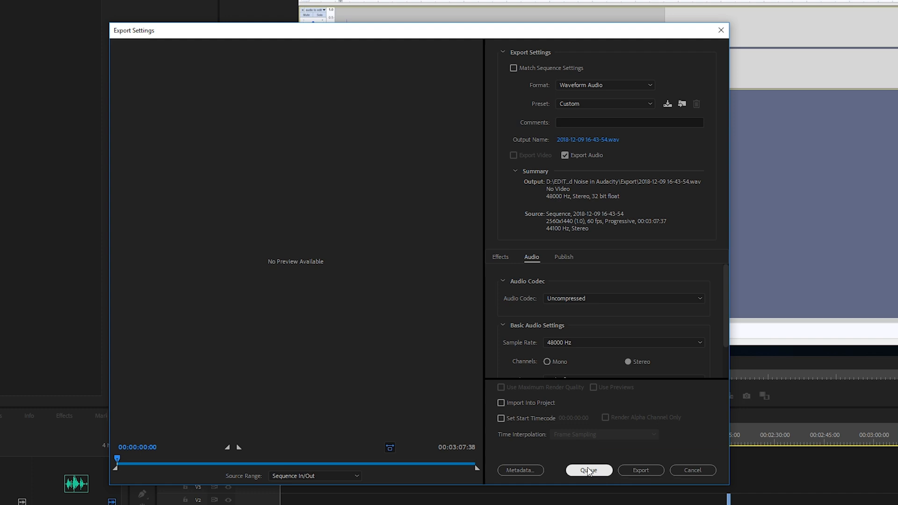
left_click(588, 471)
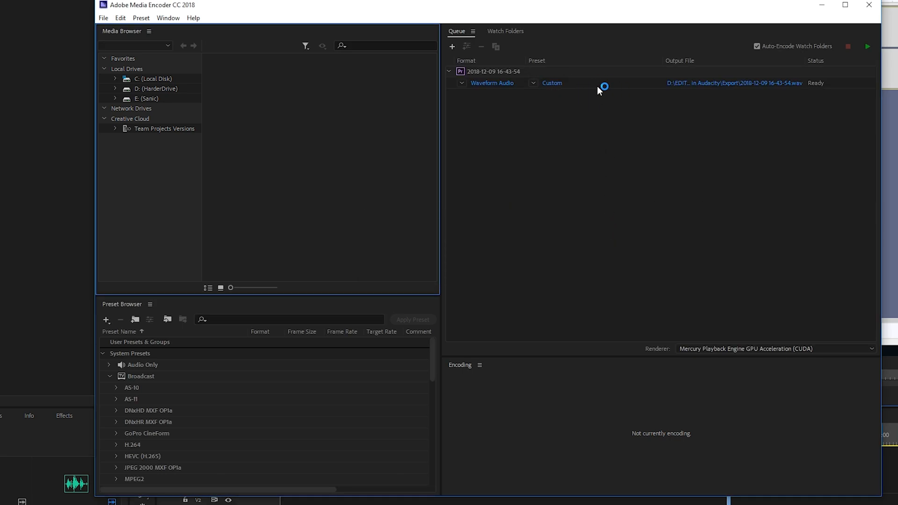
mouse_move(571, 85)
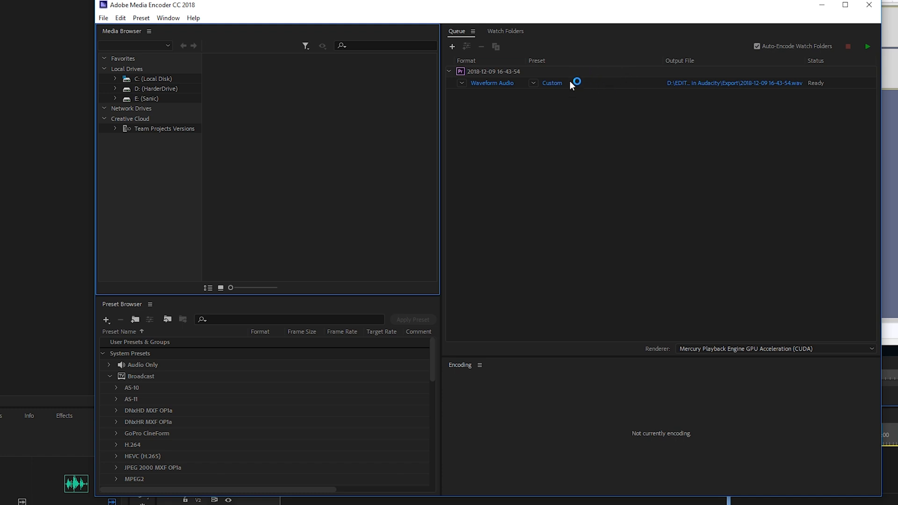
mouse_move(595, 110)
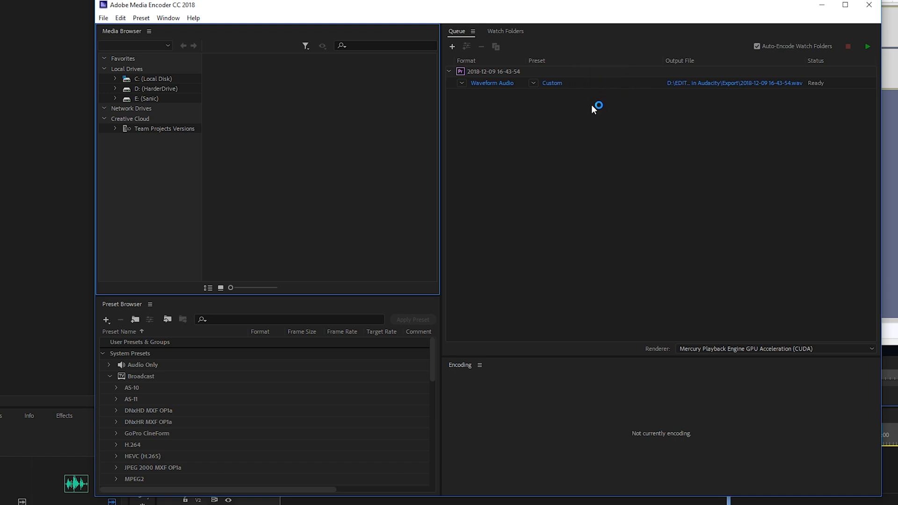
mouse_move(867, 48)
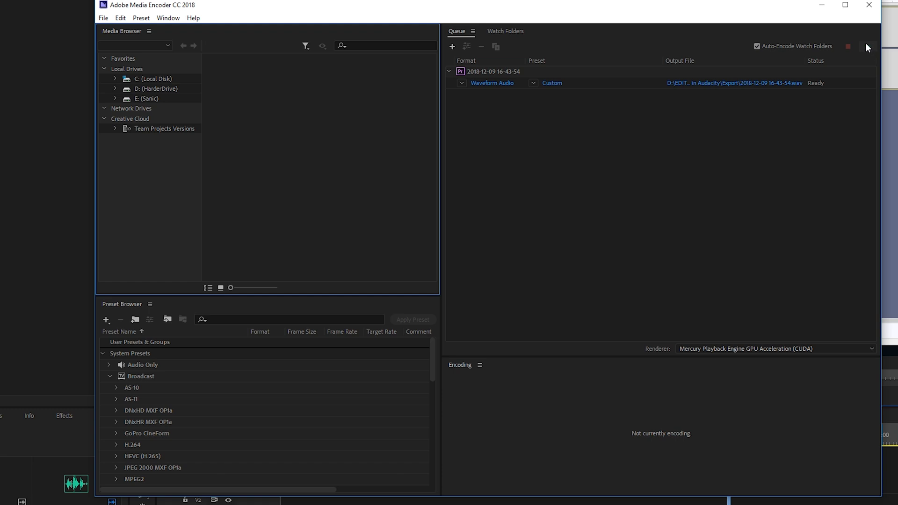
mouse_move(868, 47)
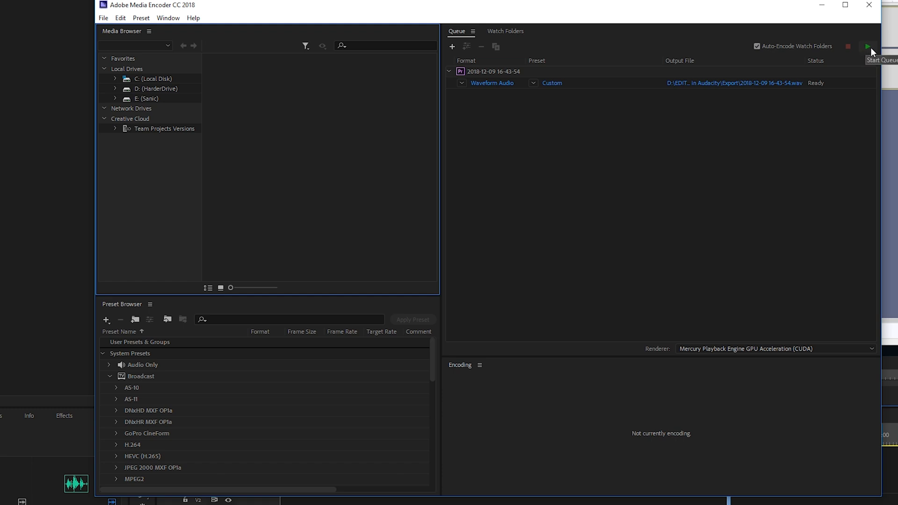
mouse_move(609, 108)
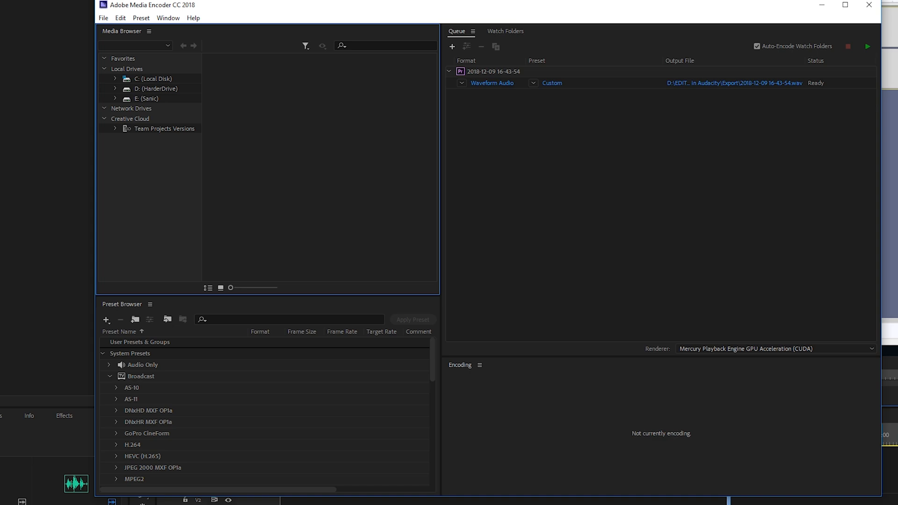
Return to Premiere Pro's Export Settings with the WAV job left Ready in the queue.
left_click(231, 497)
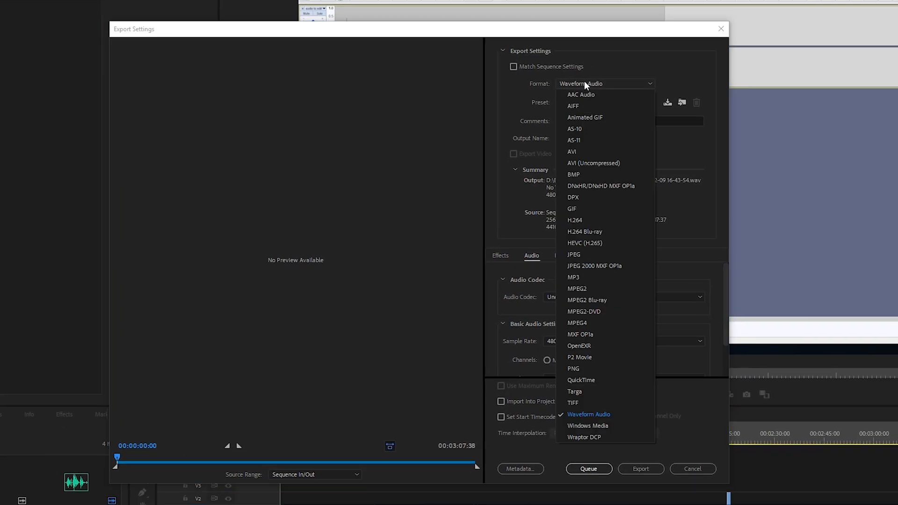
Switch the export format to H.264 (Match Source - High bitrate) and queue the MP4 job.
left_click(589, 415)
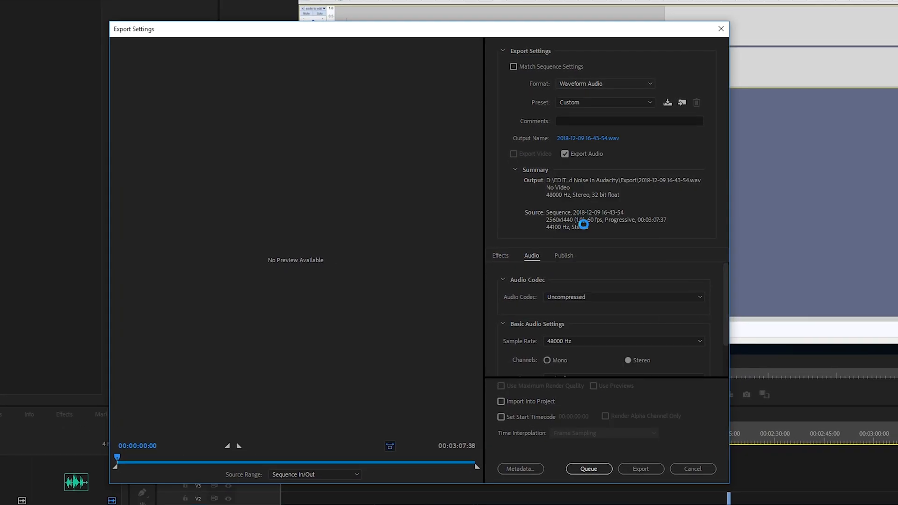
left_click(605, 83)
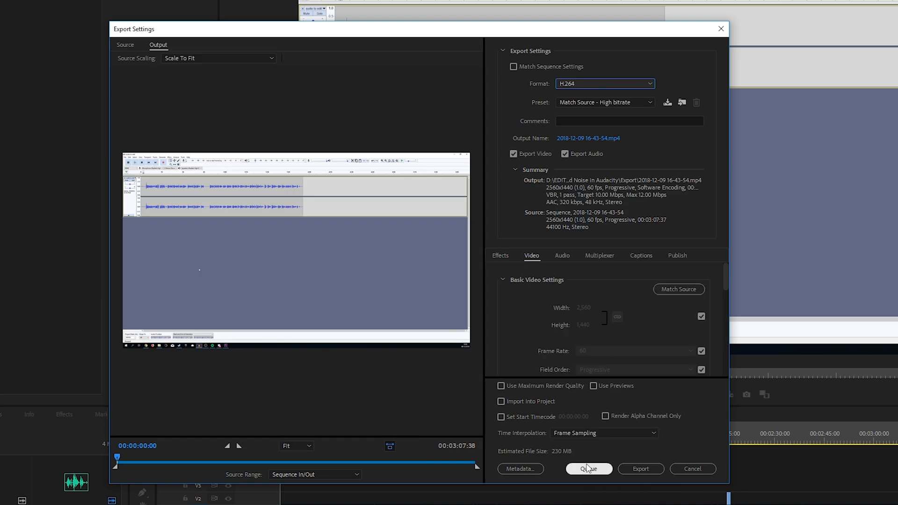
left_click(588, 469)
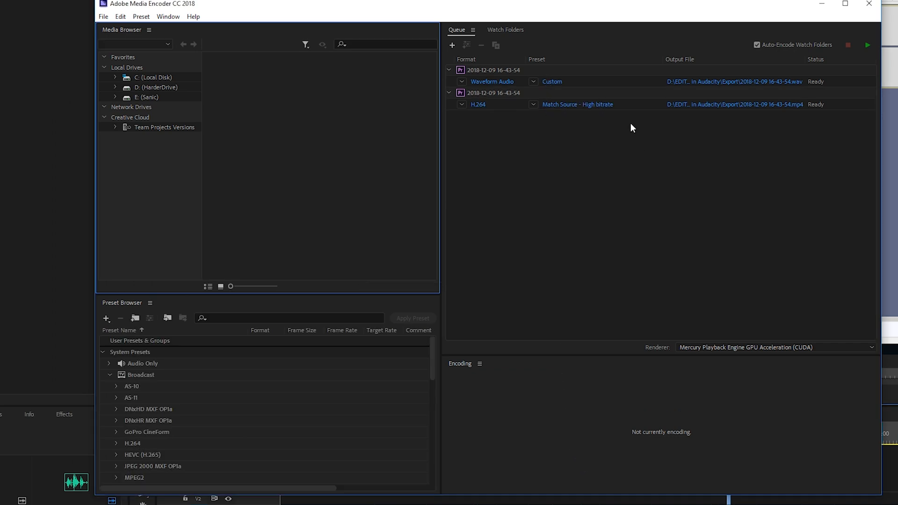
mouse_move(489, 90)
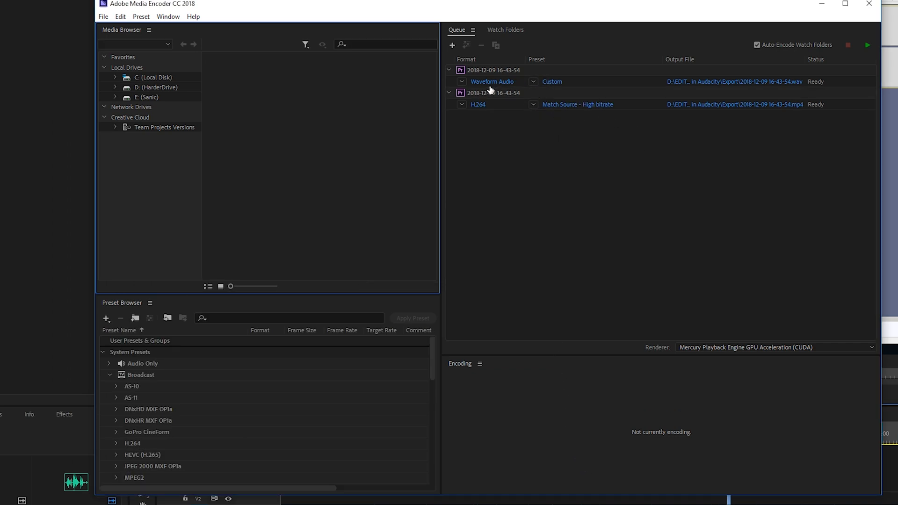
mouse_move(491, 89)
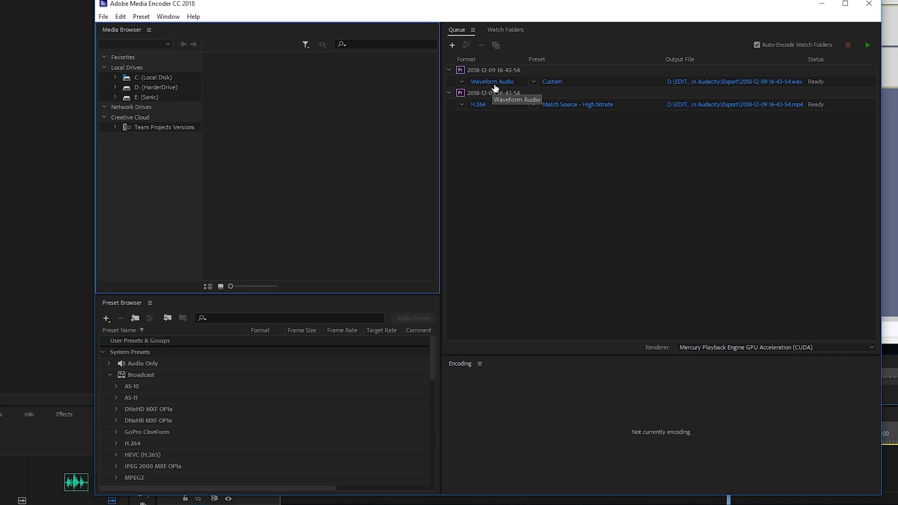
mouse_move(481, 108)
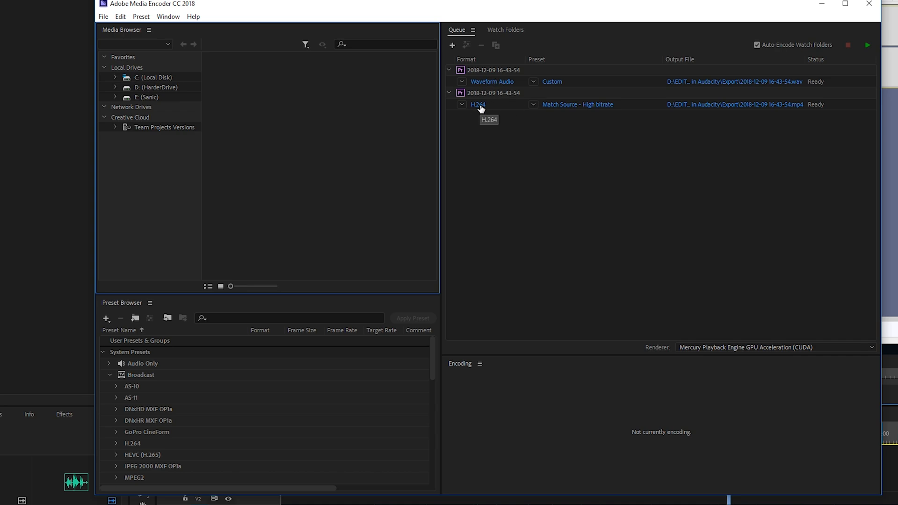
mouse_move(723, 110)
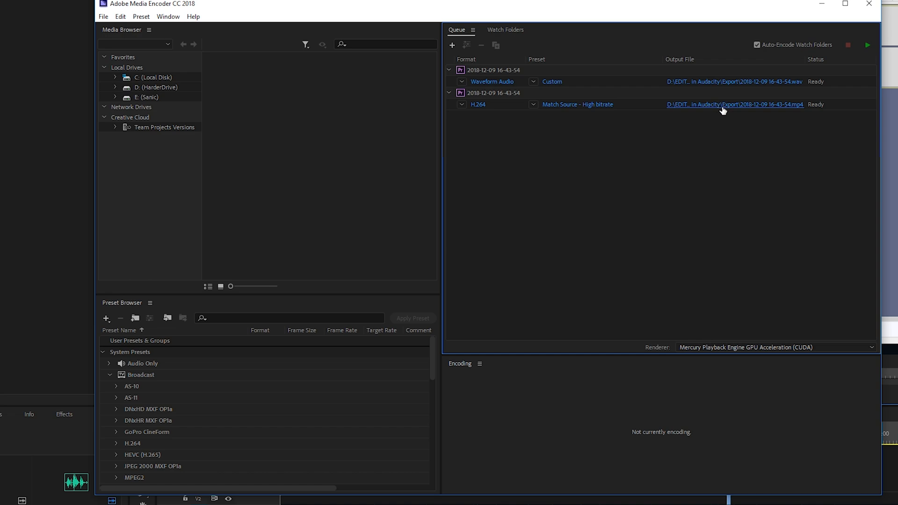
left_click(735, 104)
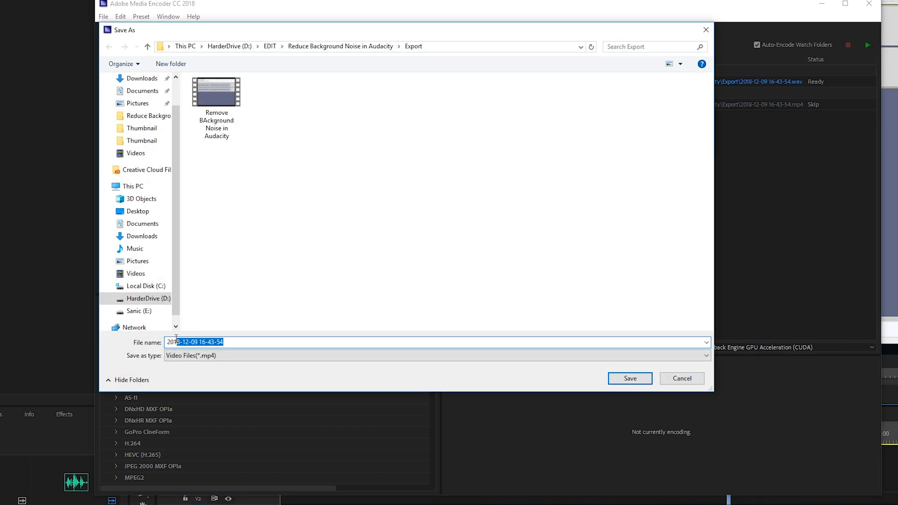
left_click(629, 378)
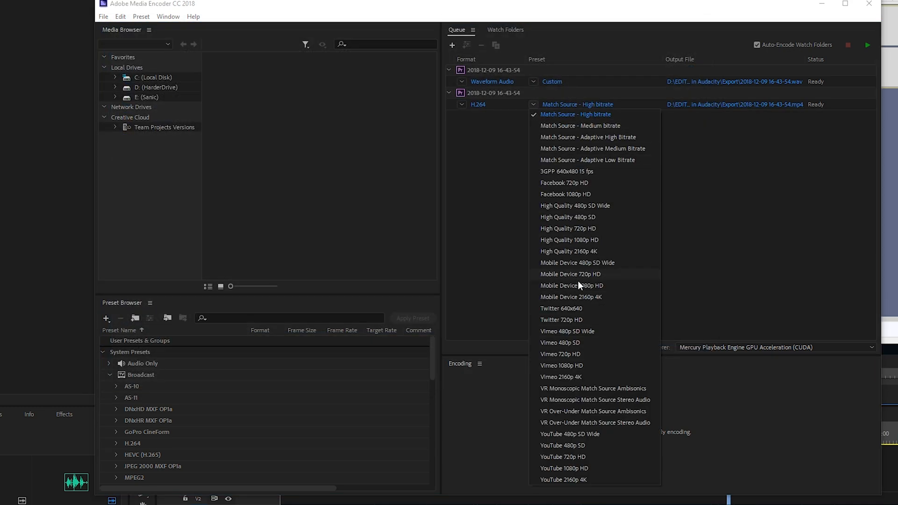
left_click(575, 114)
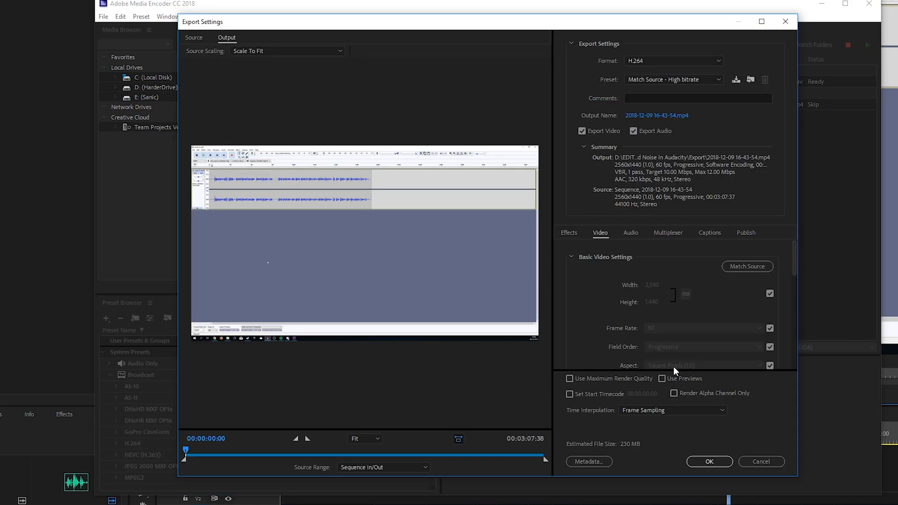
scroll("down", 3)
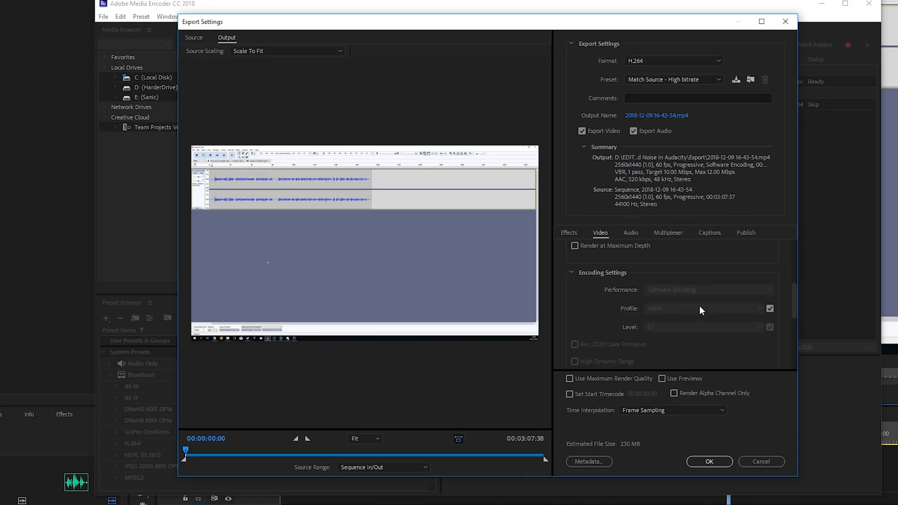
mouse_move(719, 447)
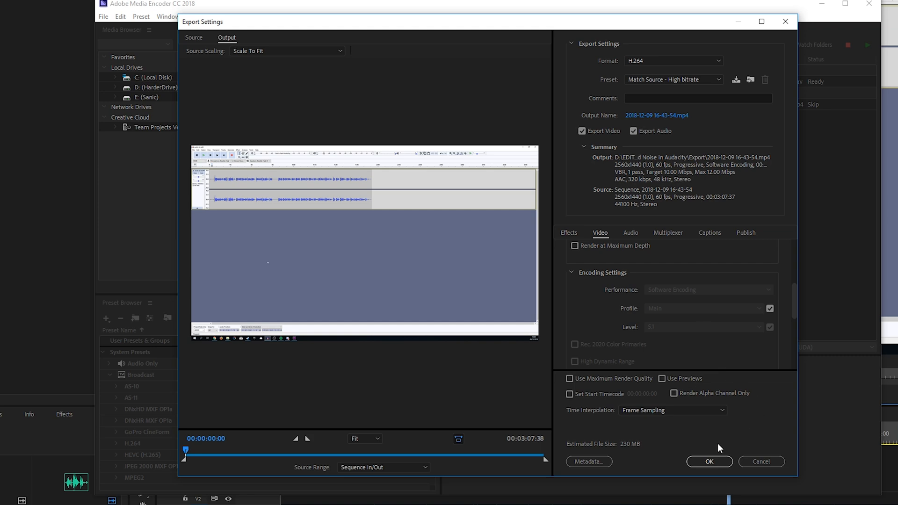
left_click(708, 461)
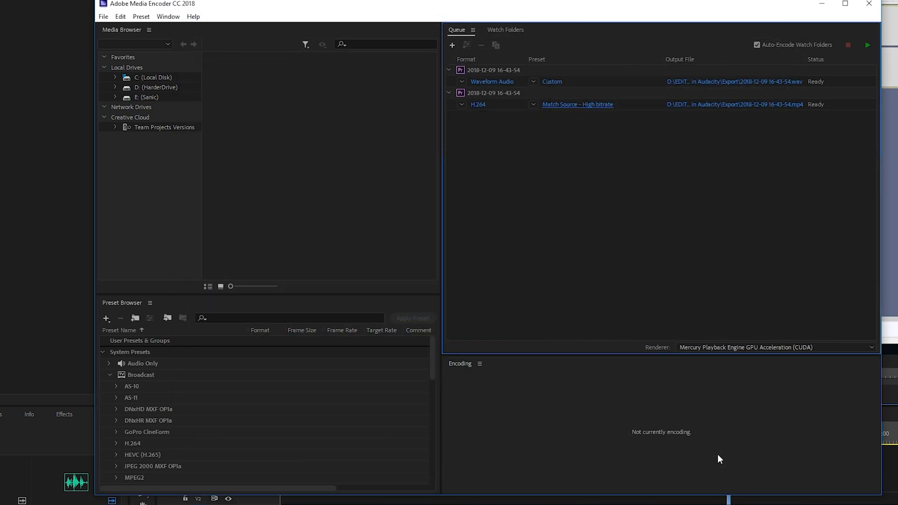
mouse_move(868, 174)
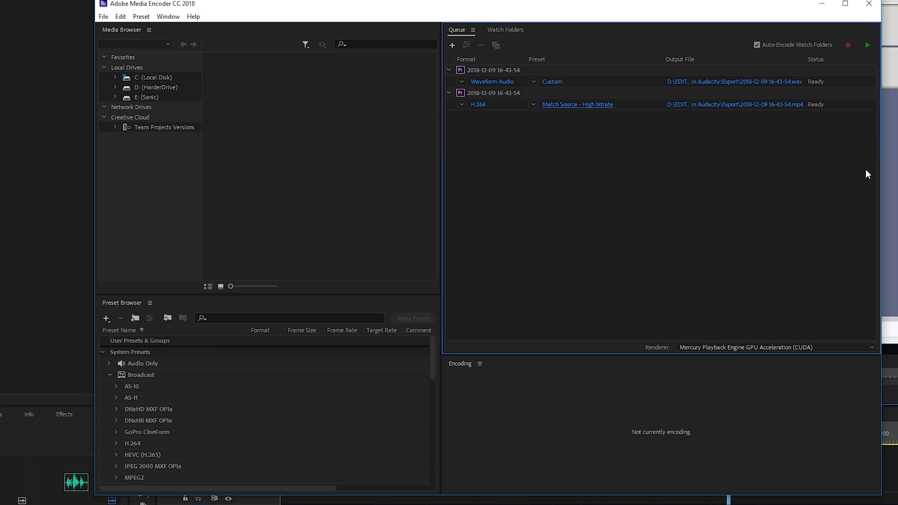
Return to the Premiere Pro timeline and move the playhead to 00:00:09:46.
left_click(867, 45)
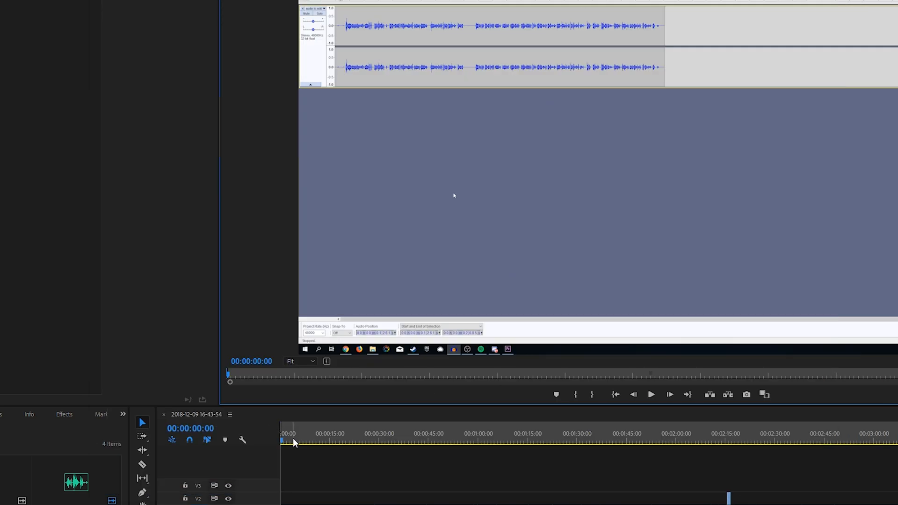
left_click(311, 441)
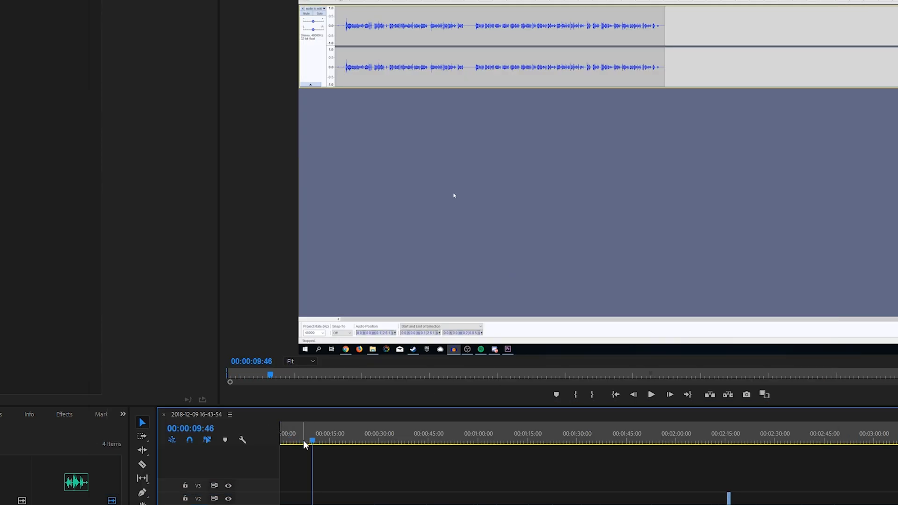